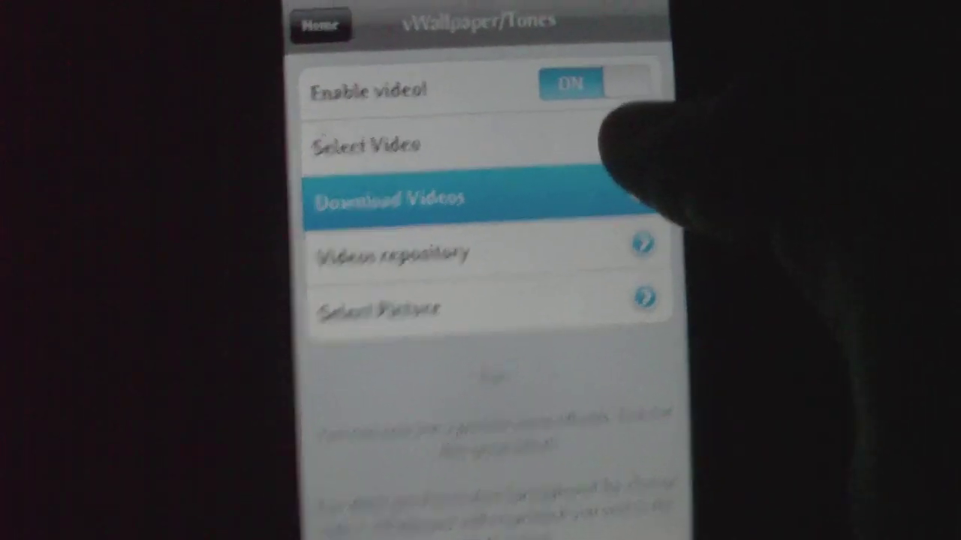
Step: Show the downloaded videos list with Wave.mp4, electricblue.mp4 and the others
click(398, 198)
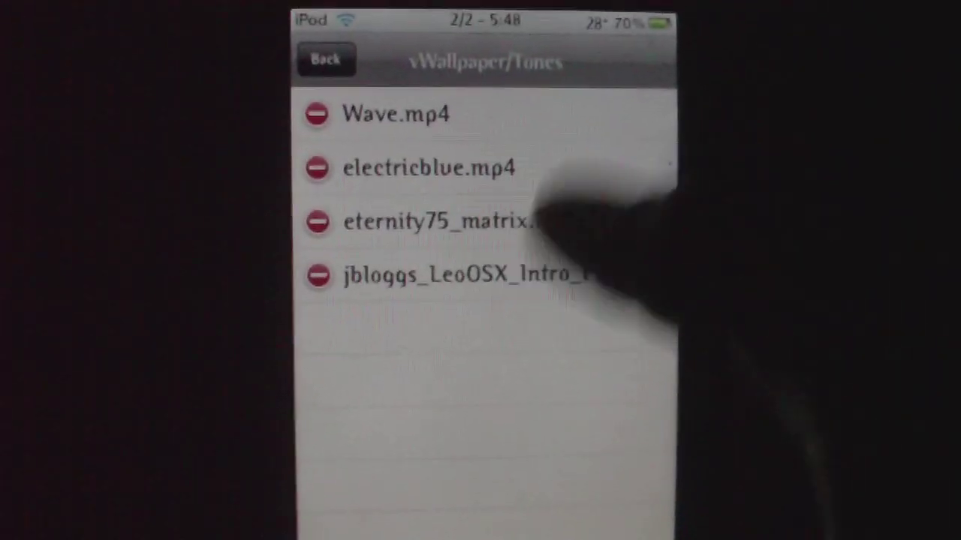